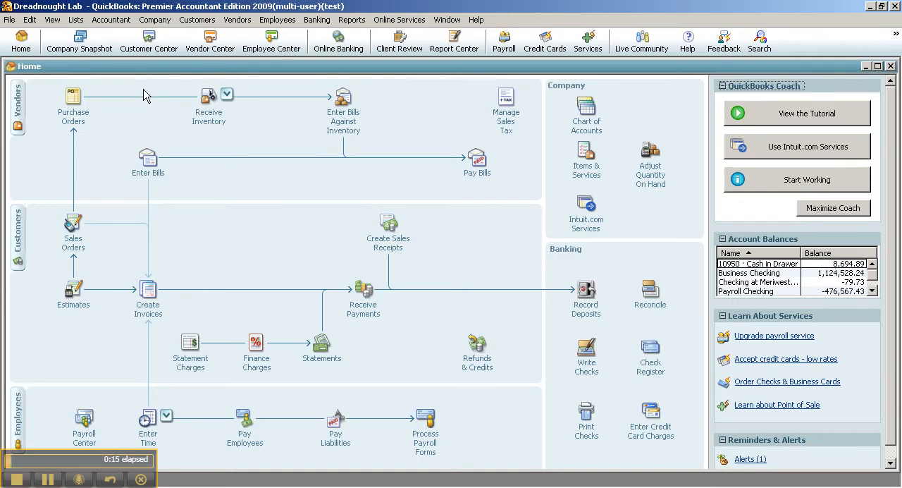
mouse_move(136, 90)
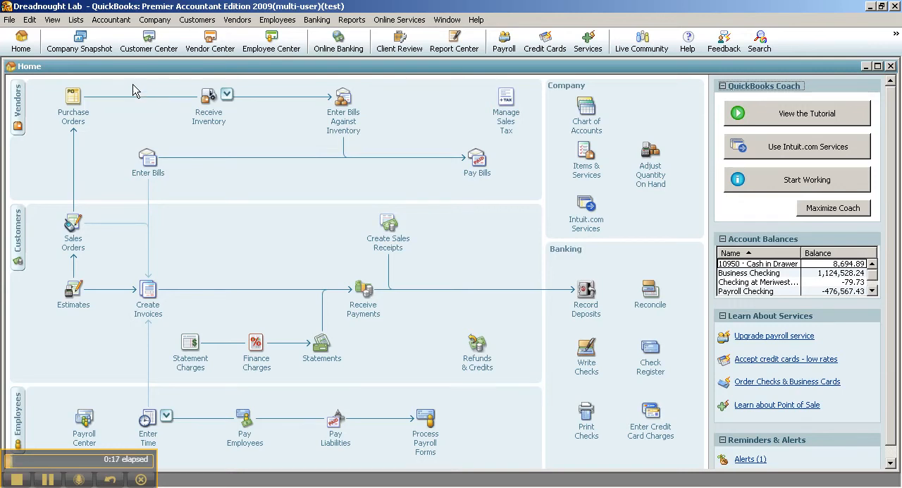
mouse_move(288, 10)
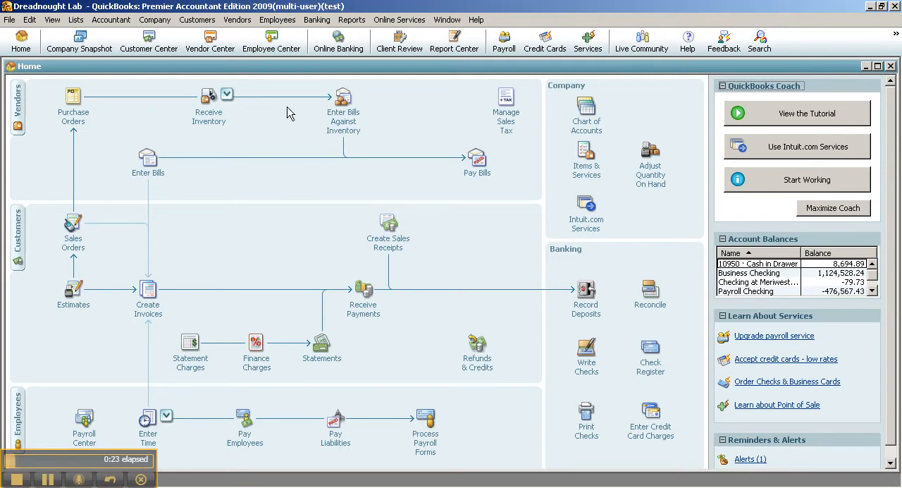
Show logged-in users in QuickBooks Messenger and list status choices for user 'test' (Online, Away, Busy...).
left_click(155, 20)
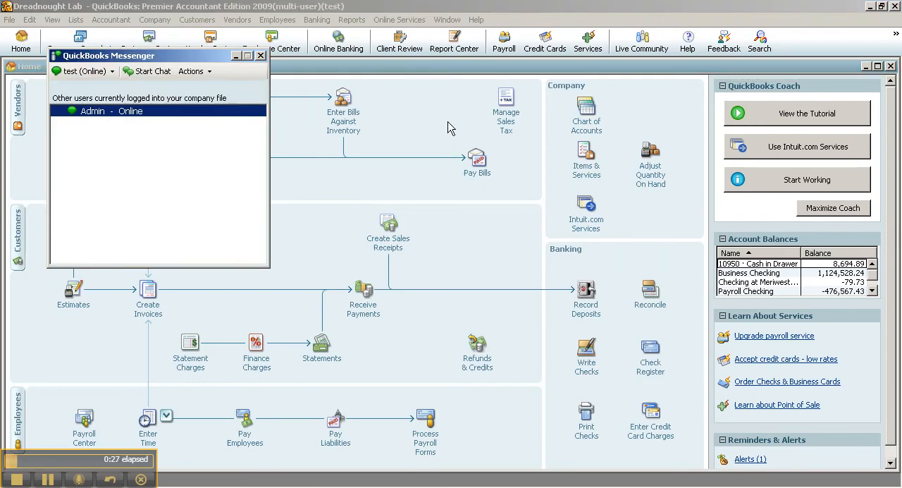
mouse_move(85, 71)
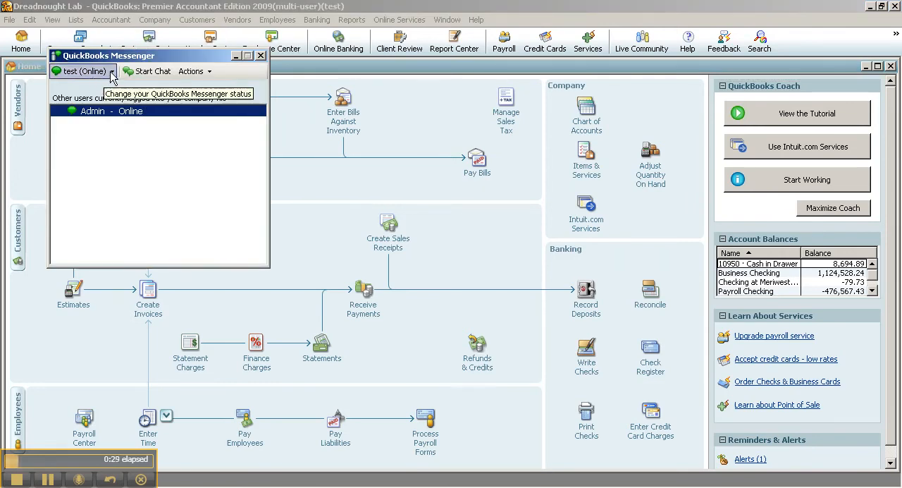
left_click(81, 71)
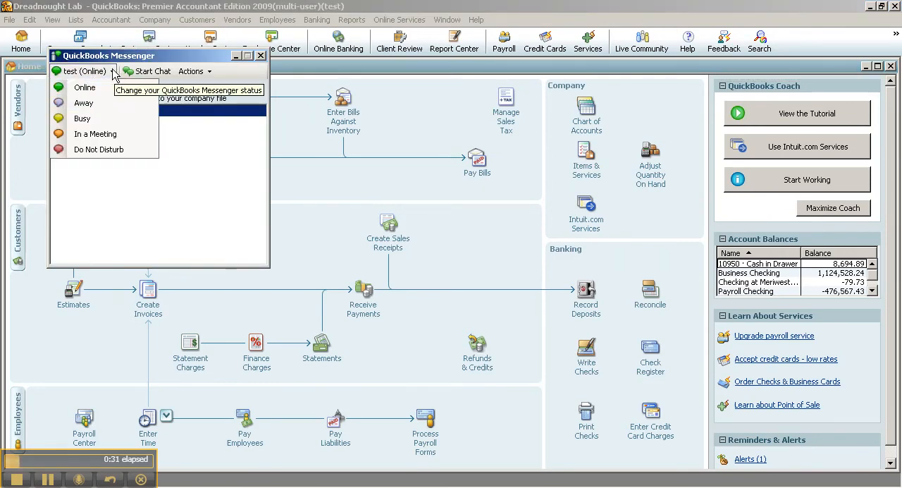
Send 'hello' to the Admin user in a Messenger chat and receive 'hi' back.
left_click(152, 71)
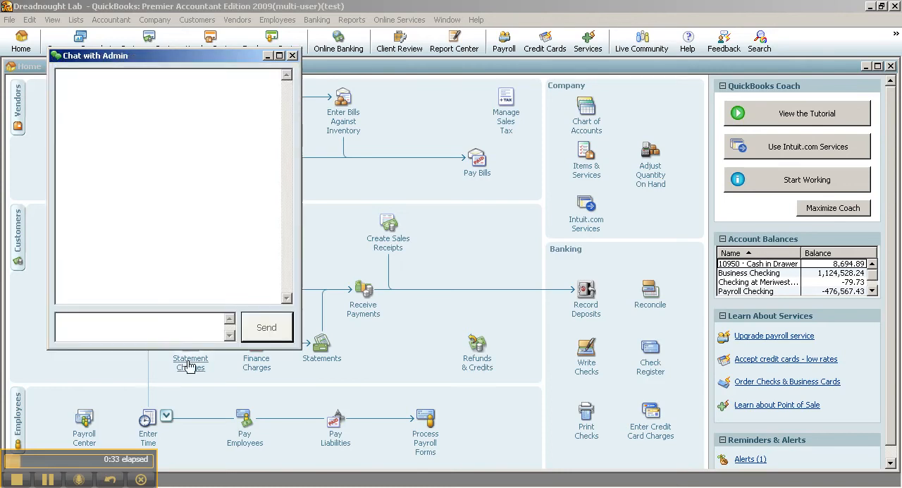
type("hello")
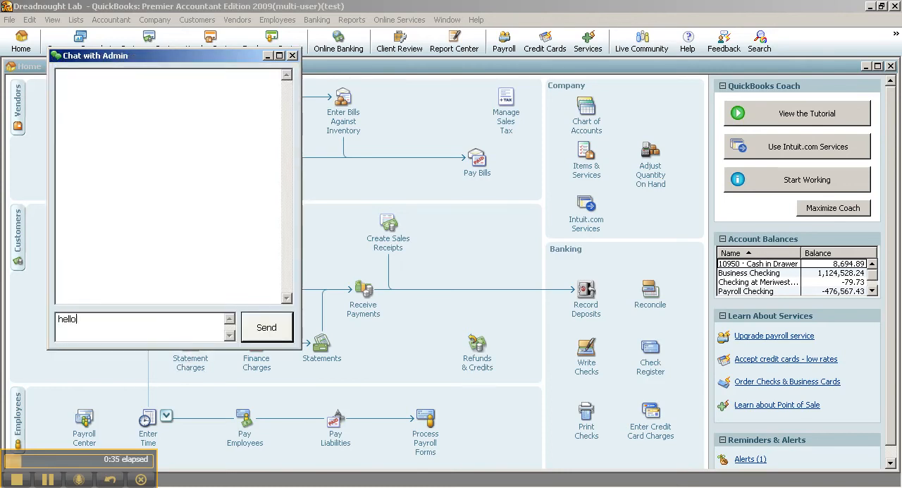
left_click(267, 327)
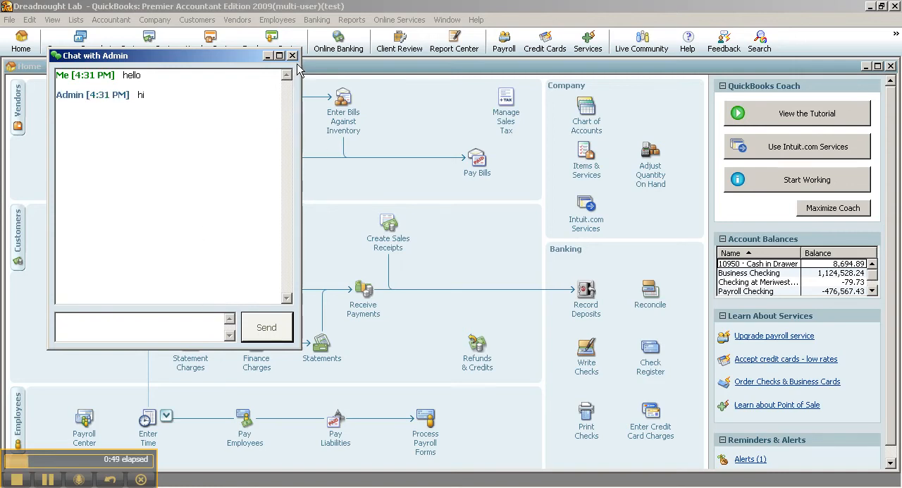
mouse_move(293, 56)
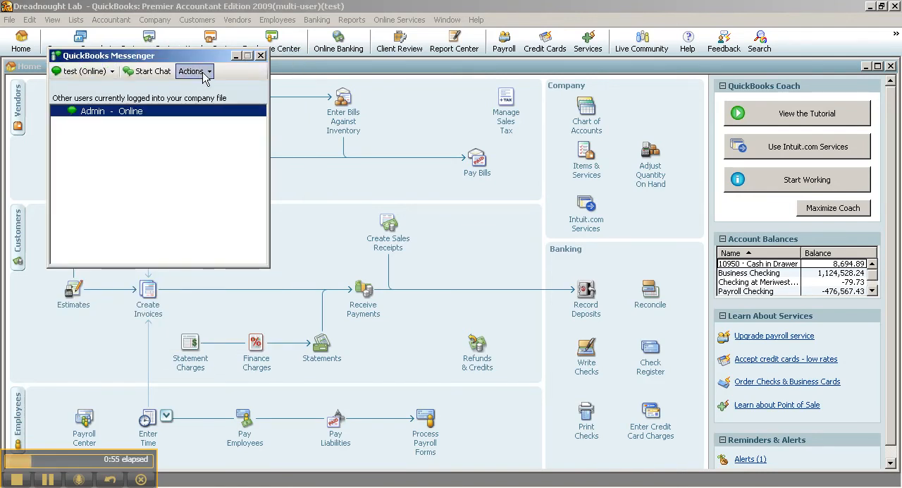
From the Messenger Actions menu, choose Close Company File for Users.
left_click(192, 70)
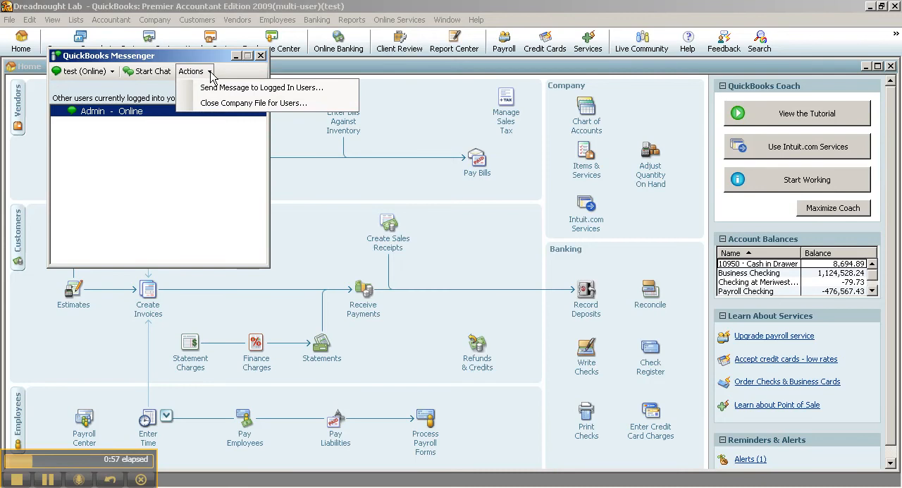
mouse_move(251, 103)
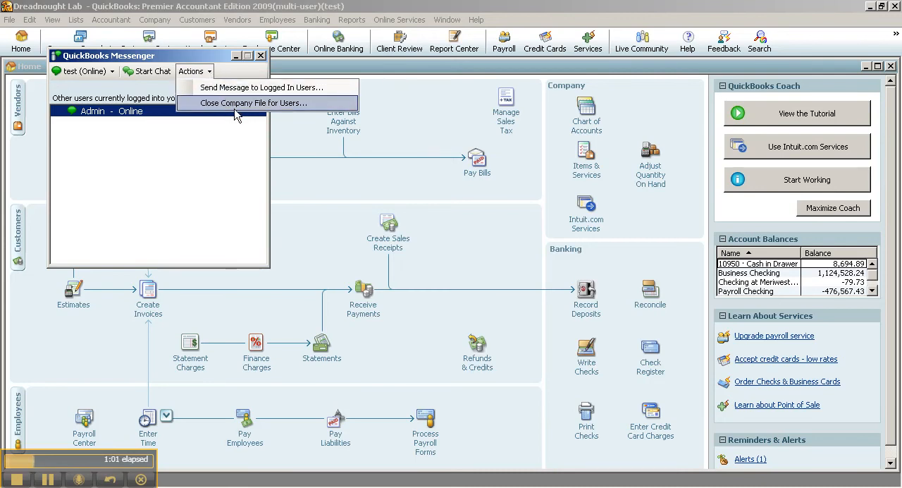
left_click(259, 57)
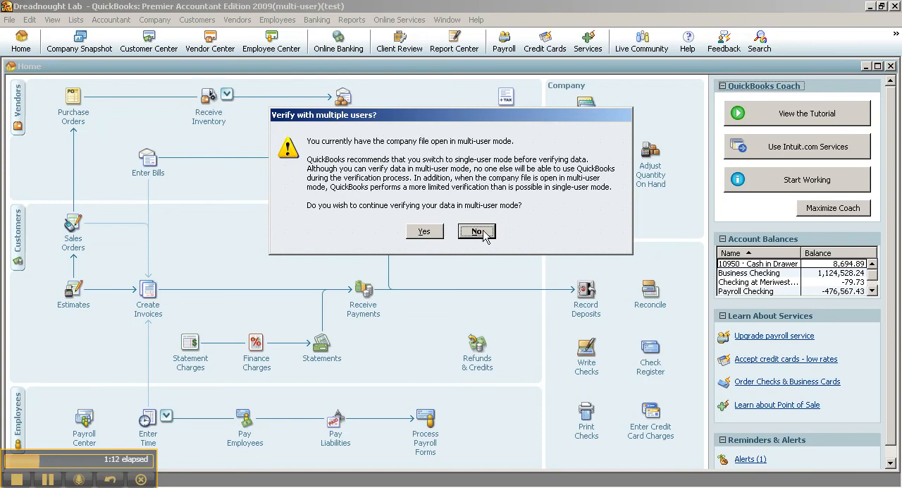
Decline verifying data in multi-user mode and start Save Copy or Backup from the File menu.
left_click(476, 232)
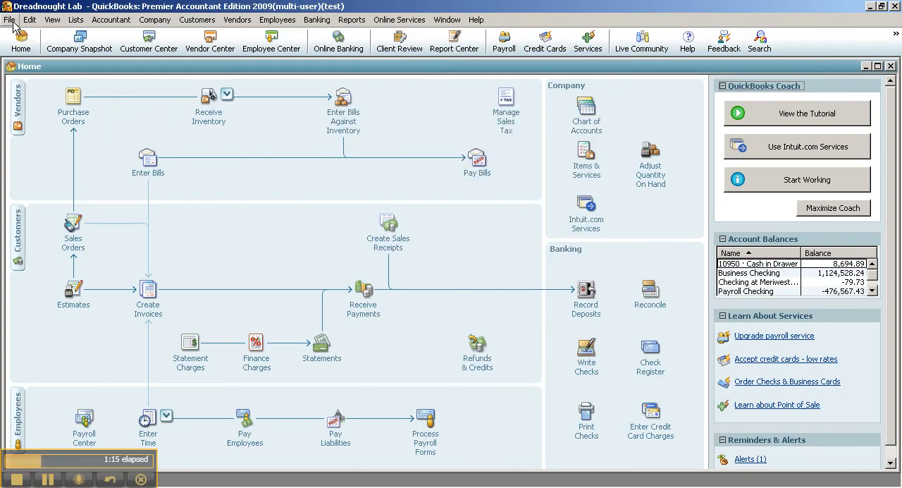
left_click(8, 20)
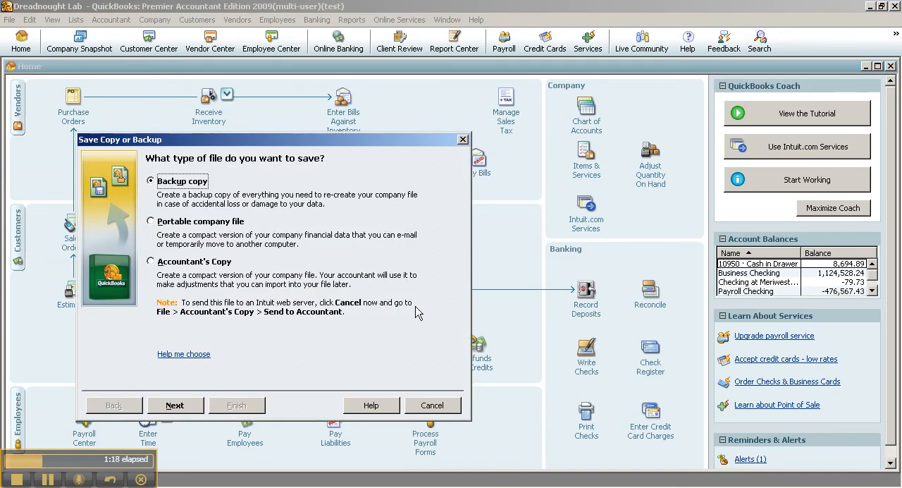
mouse_move(426, 409)
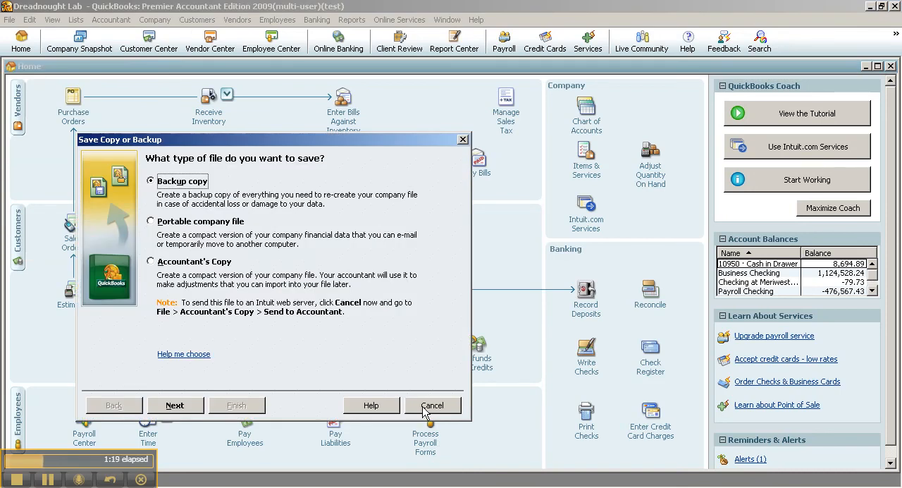
Cancel the Save Copy or Backup wizard, returning to the company Home page.
left_click(431, 405)
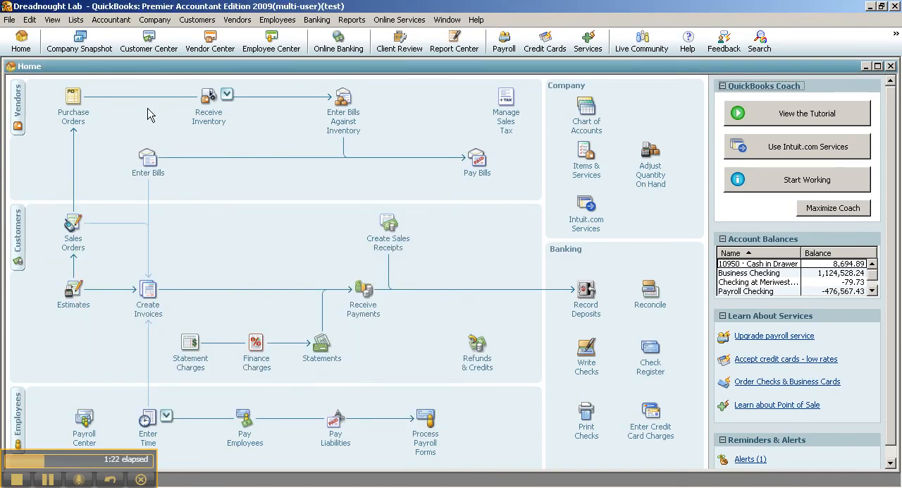